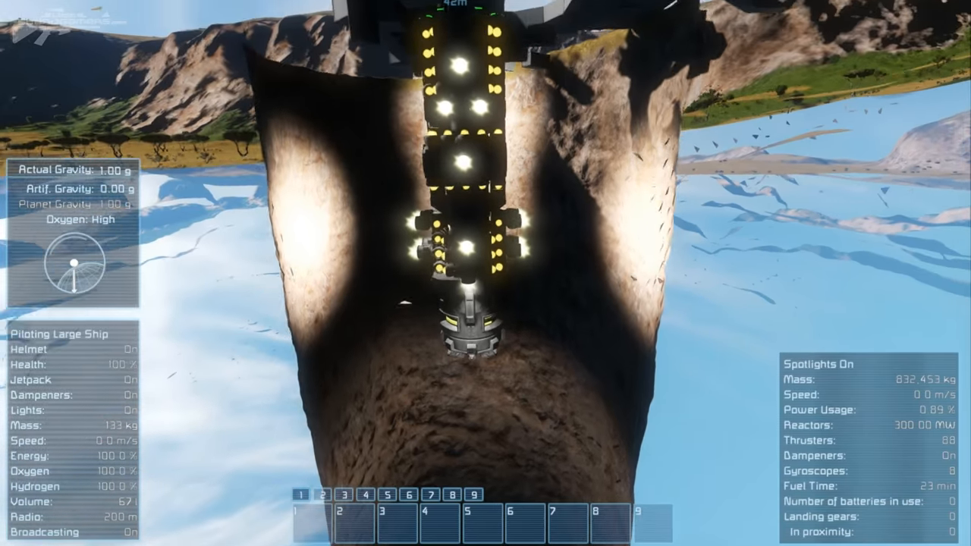
- Switch the drilling ship's inertia dampeners off with Z while hovering over the shaft
key(z)
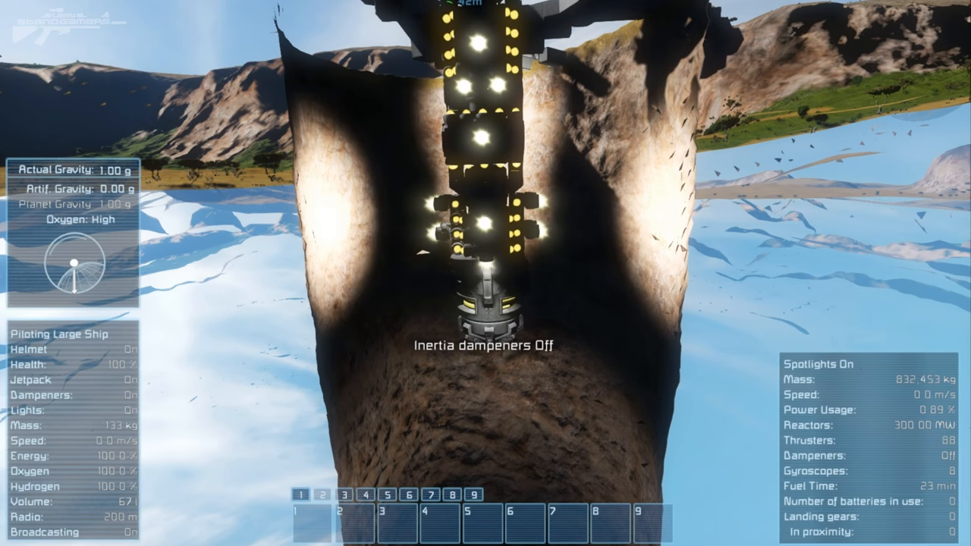